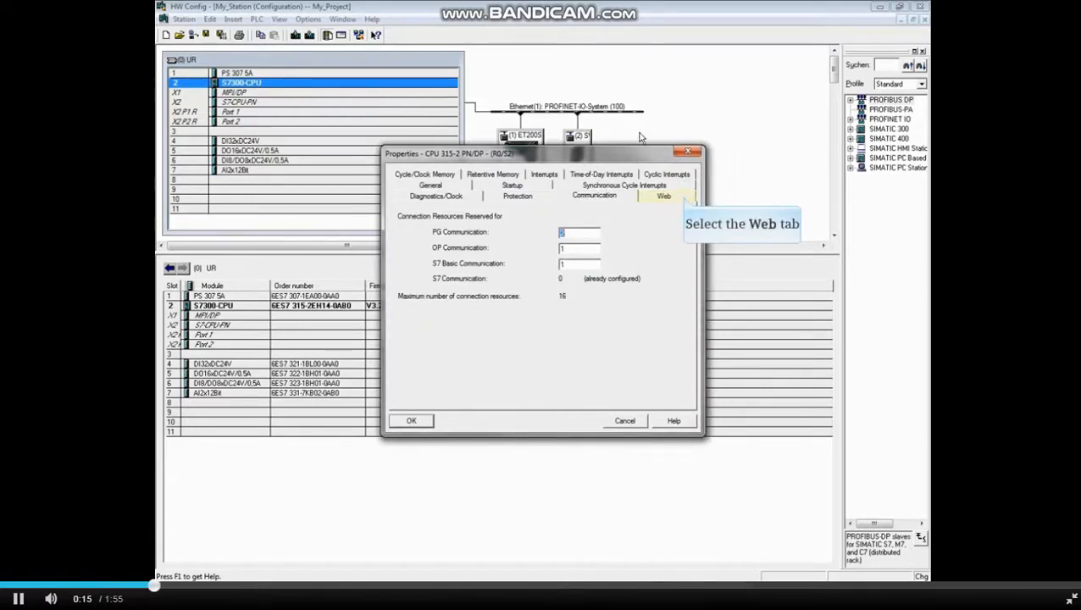
Show the Web settings of the CPU 315-2 PN/DP properties
left_click(663, 195)
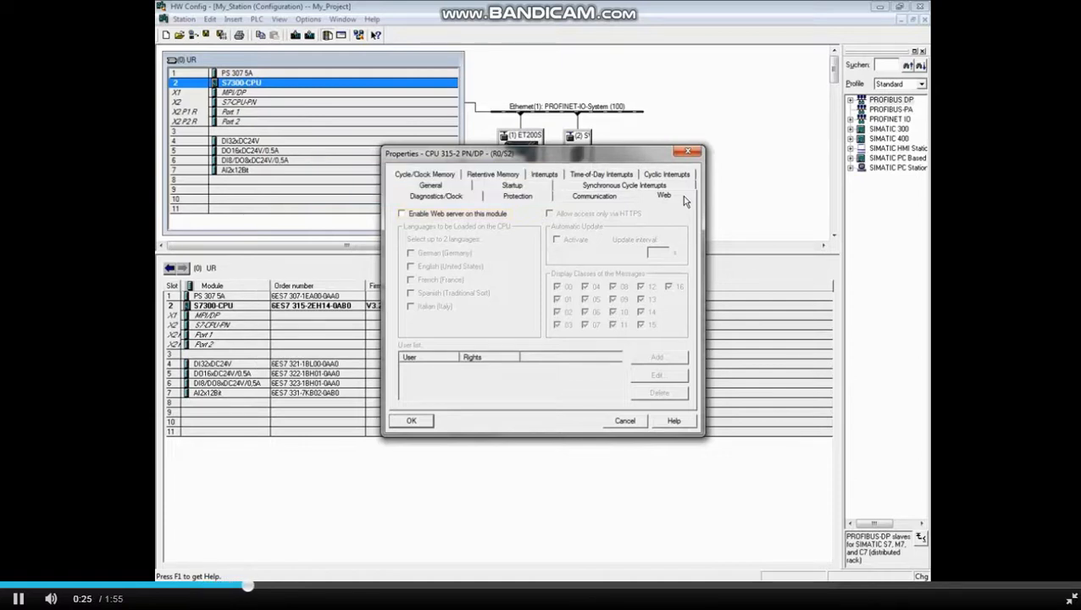
mouse_move(402, 213)
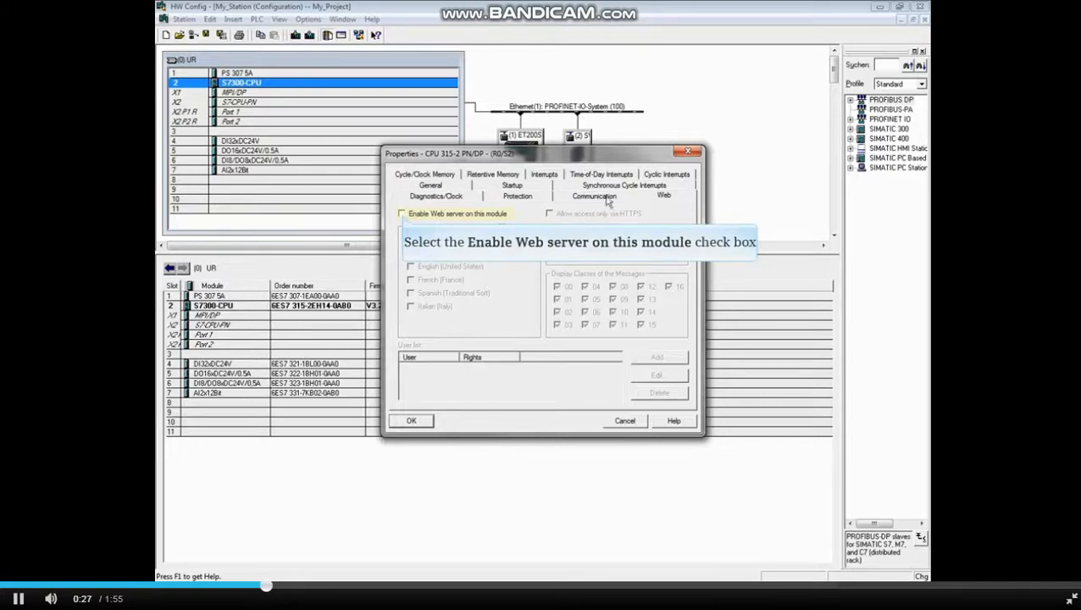
Turn on 'Enable Web server on this module' and accept the security note
left_click(401, 214)
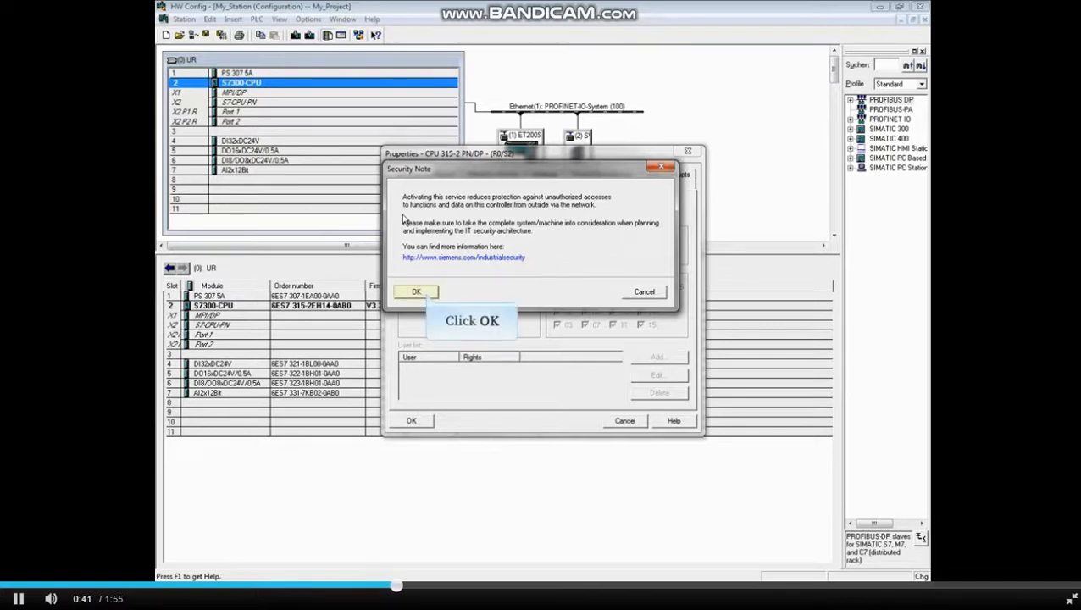
left_click(415, 292)
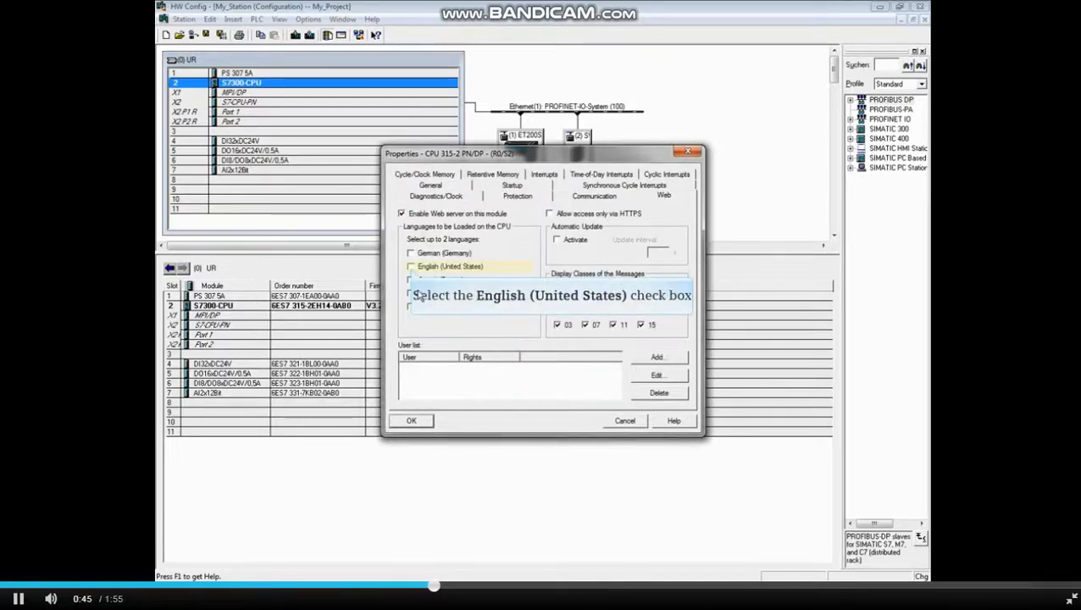
Select English (United States) and activate automatic update with a 5 s interval
left_click(411, 266)
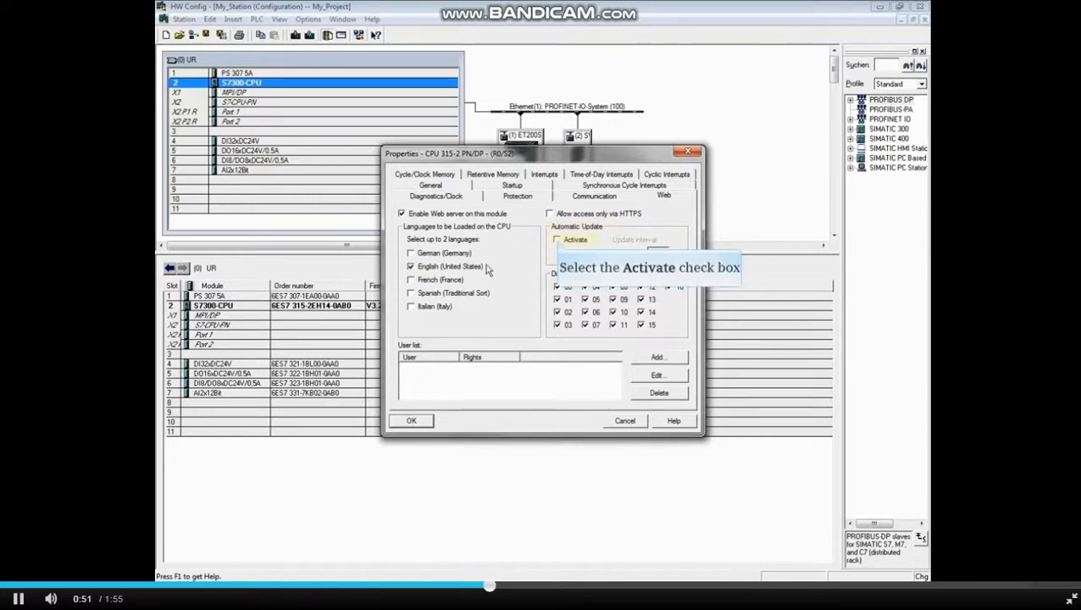
left_click(557, 239)
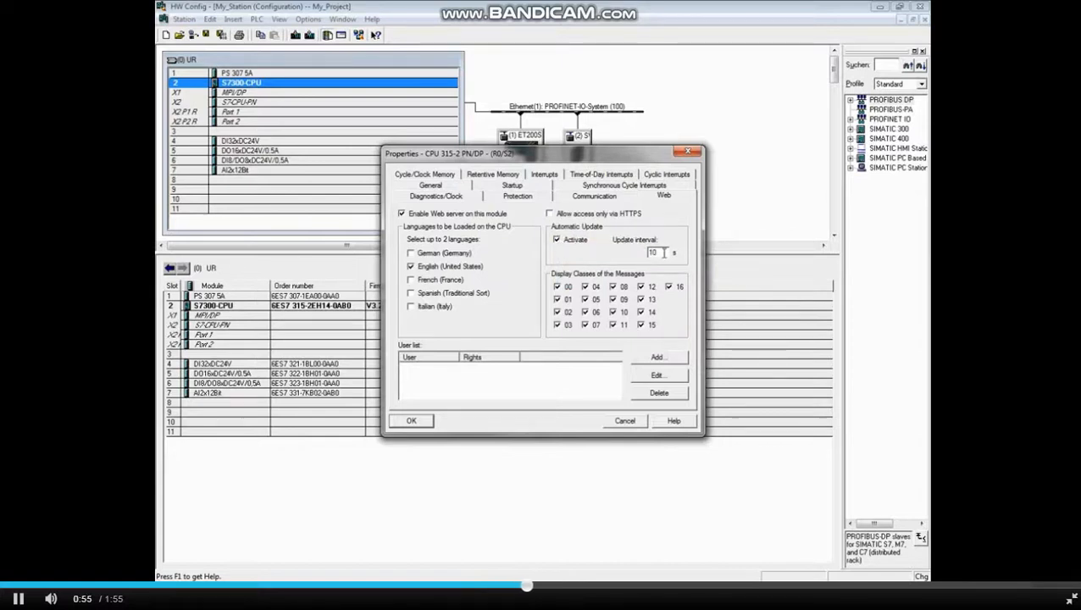
triple_click(652, 252)
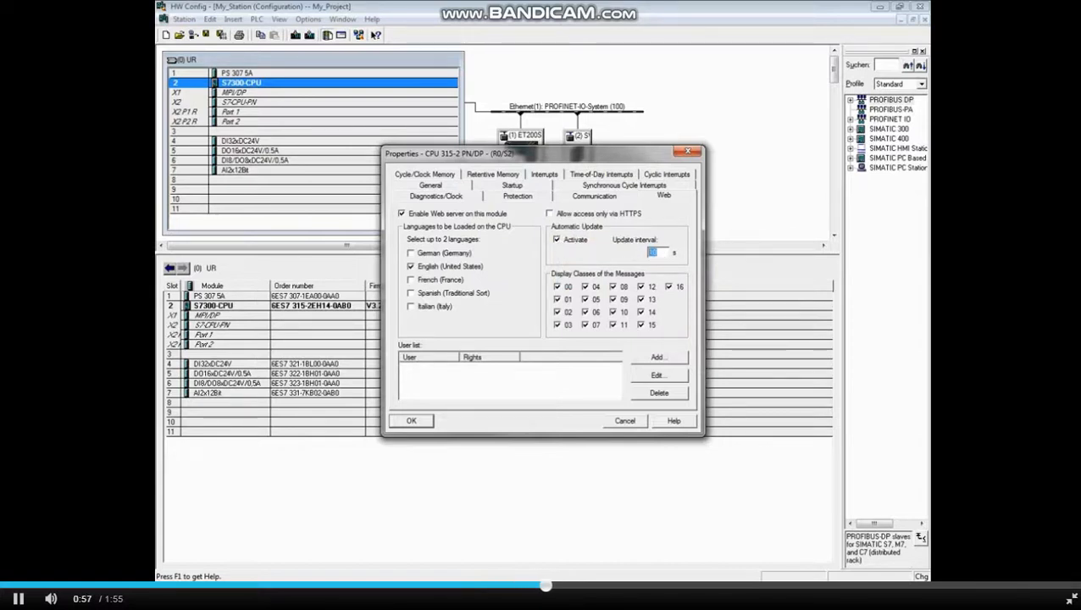
type("5")
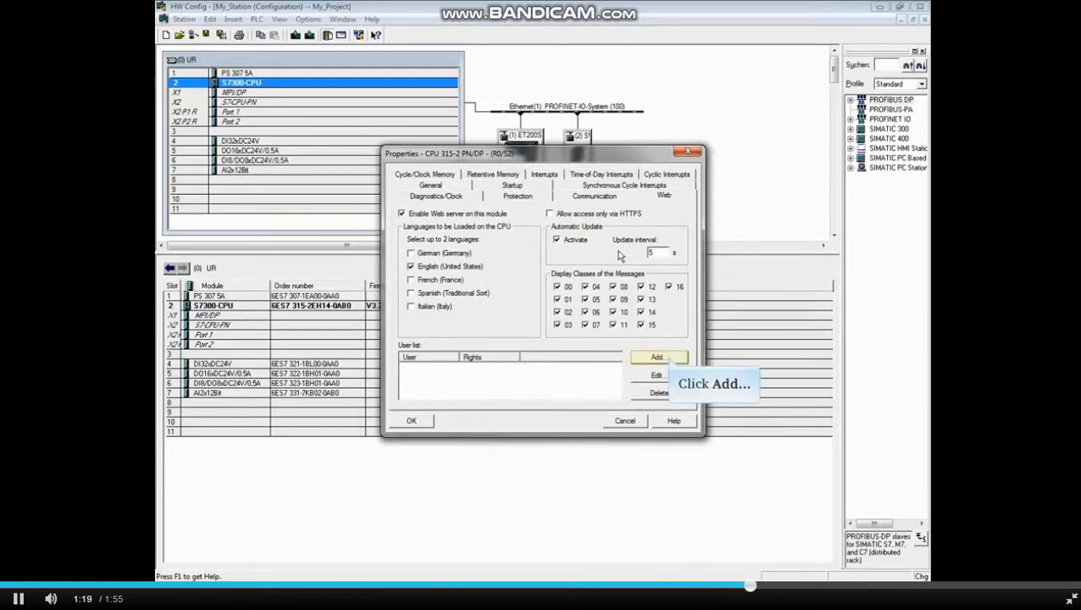
left_click(659, 357)
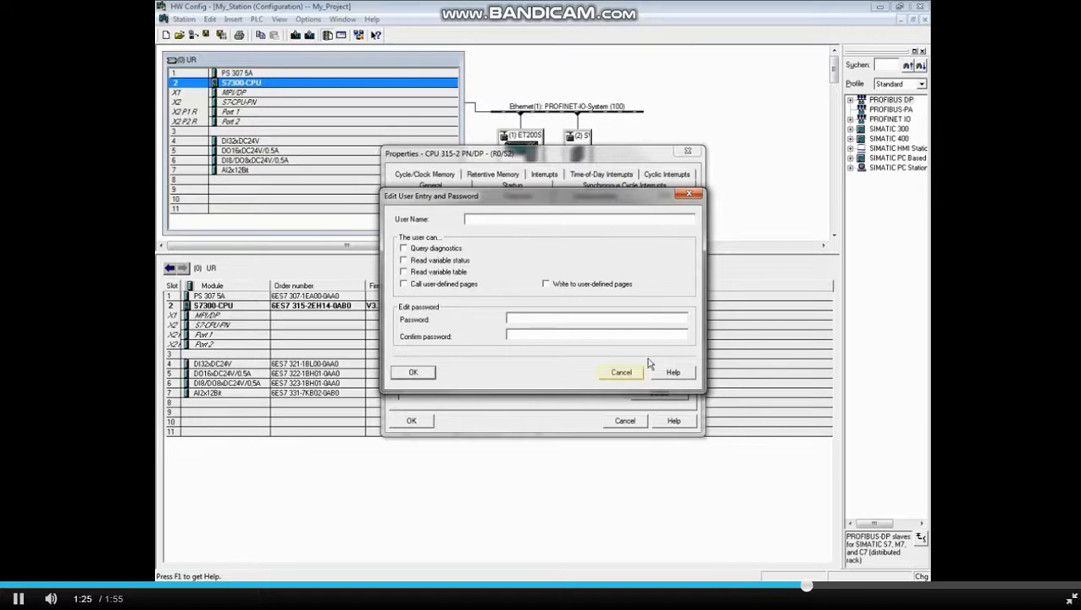
left_click(621, 372)
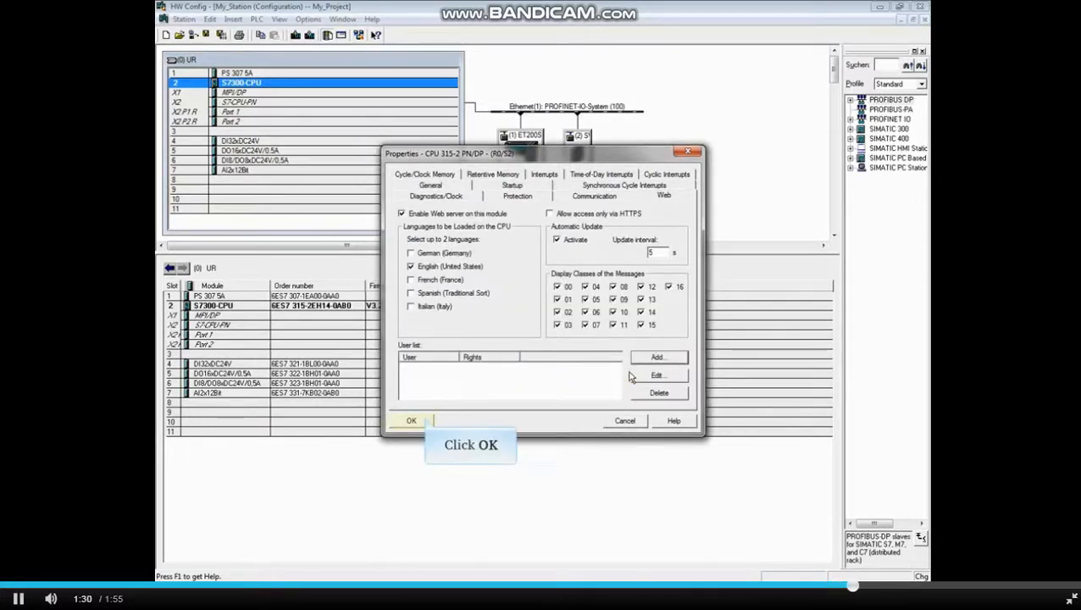
Accept the CPU properties with OK, returning to the station configuration
left_click(410, 421)
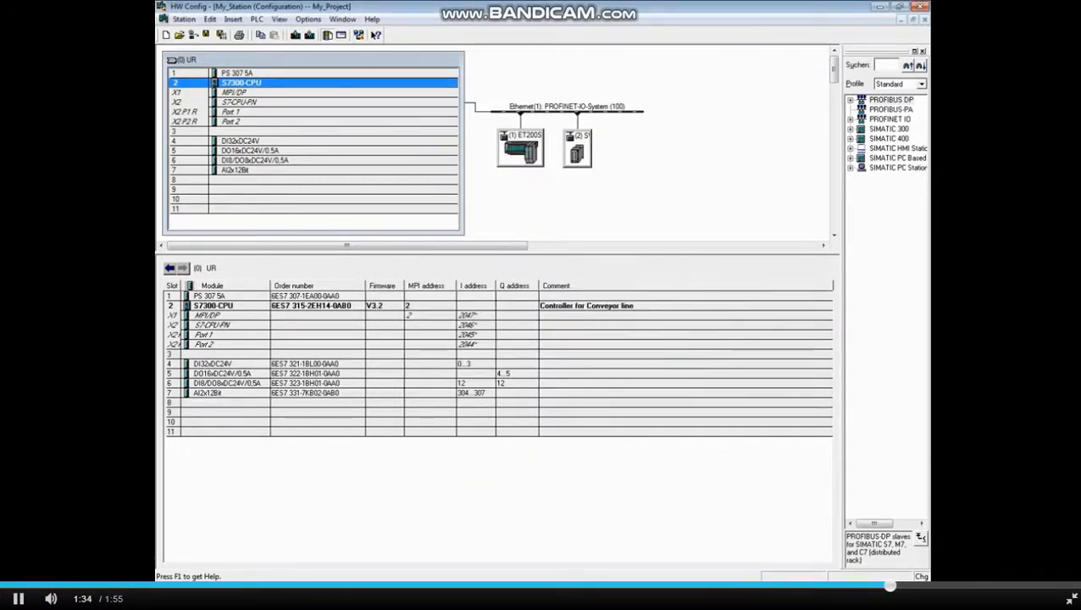
mouse_move(222, 35)
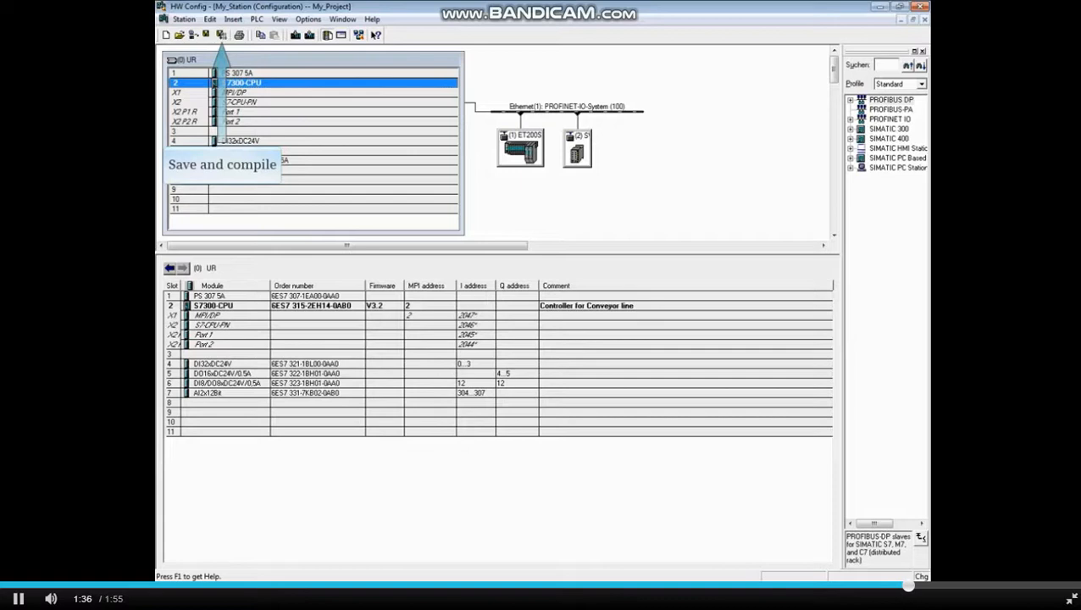